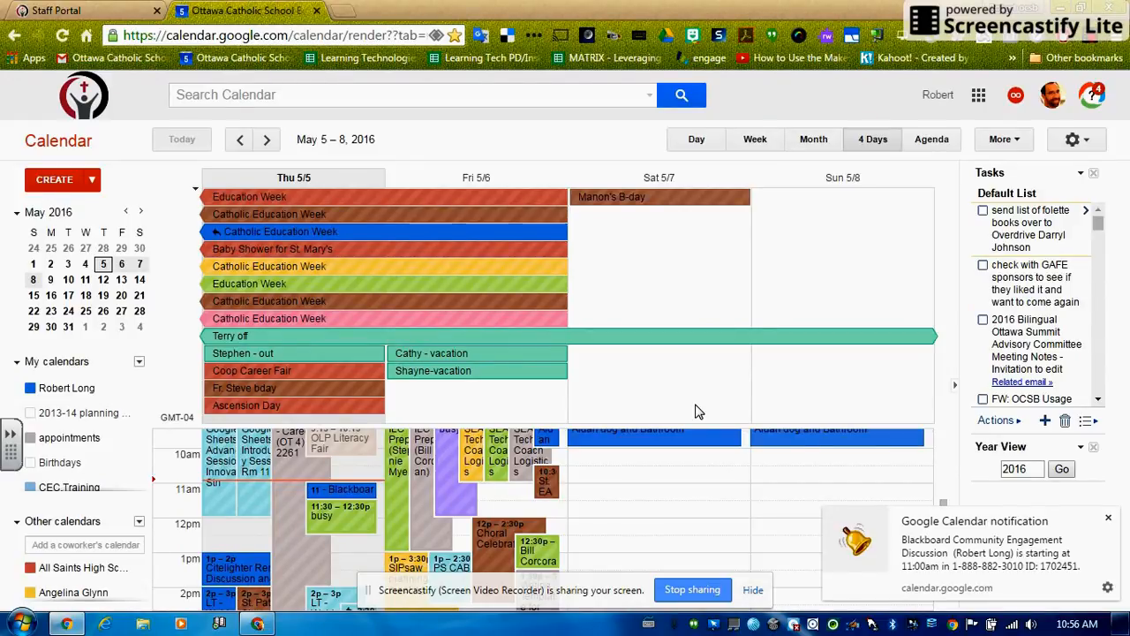
mouse_move(979, 94)
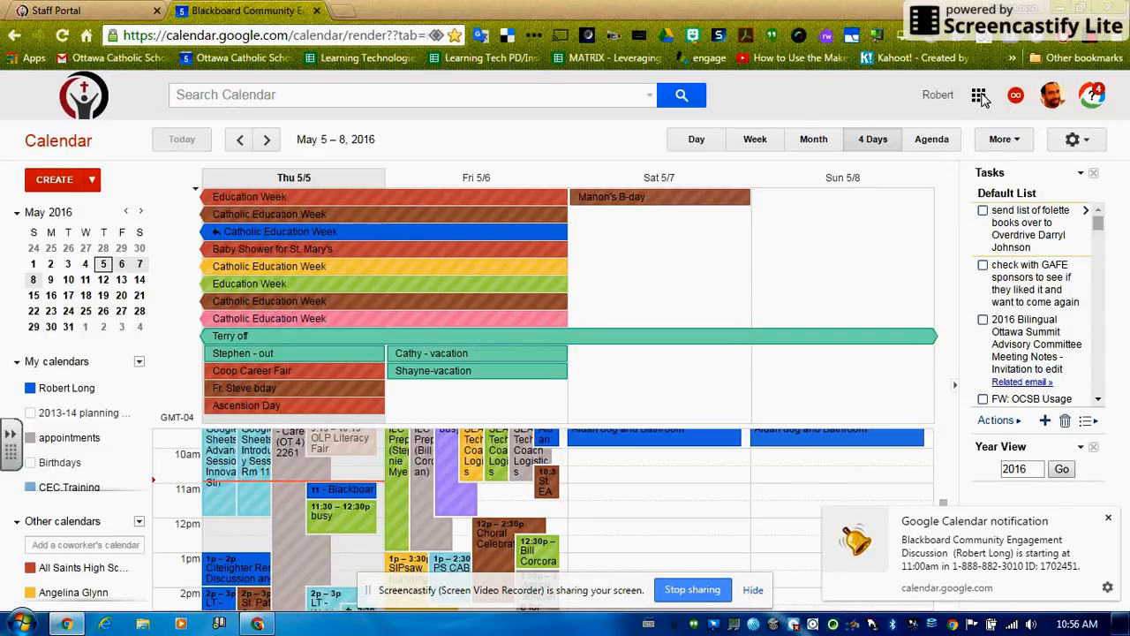
mouse_move(980, 95)
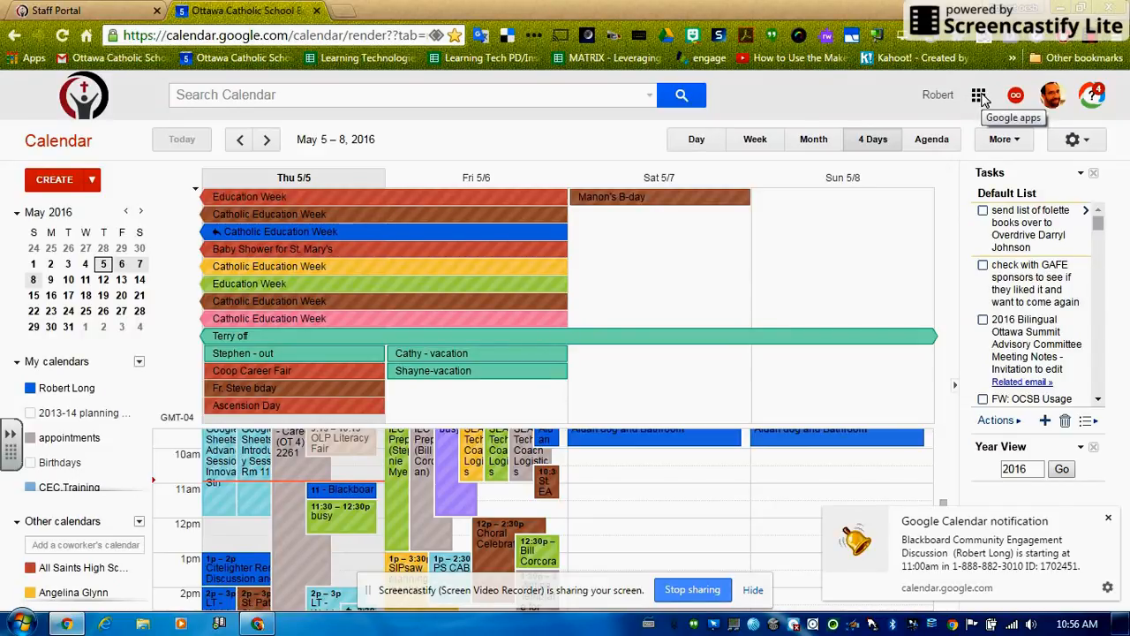
- Switch from Google Calendar to Google Drive through the Google apps launcher
click(978, 95)
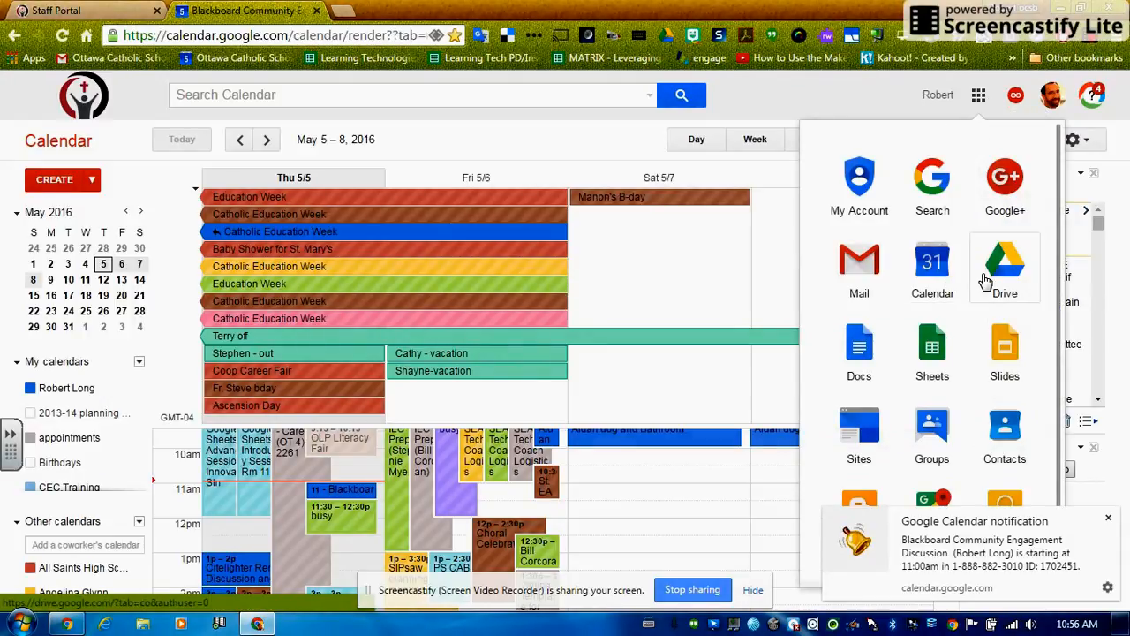
click(1004, 265)
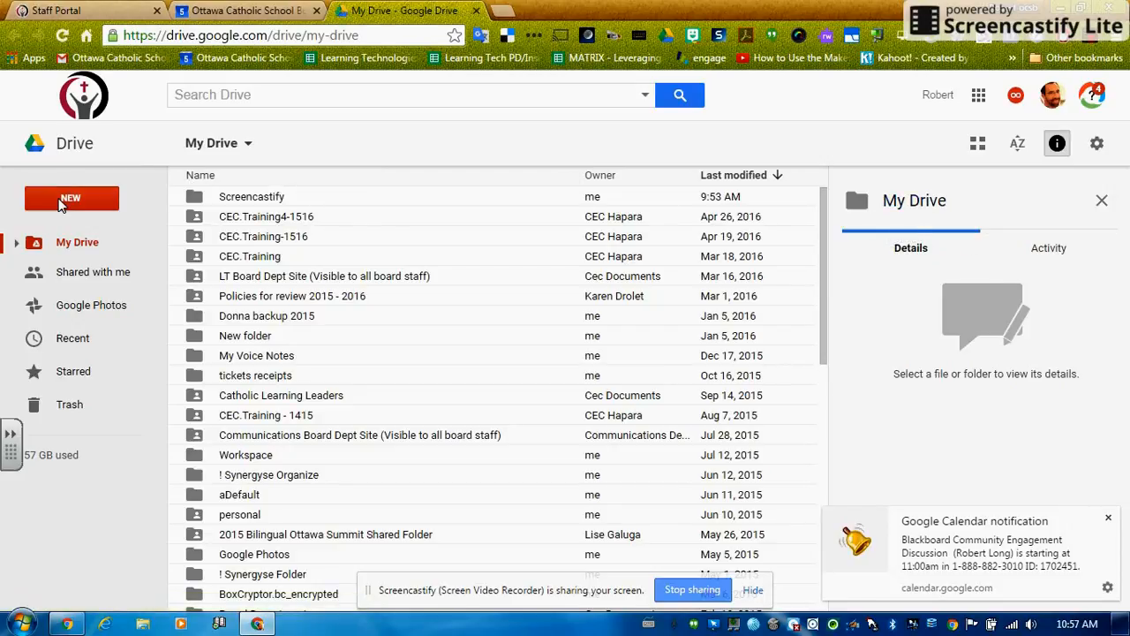
- Add a new folder named 'computer backup' to My Drive
click(71, 197)
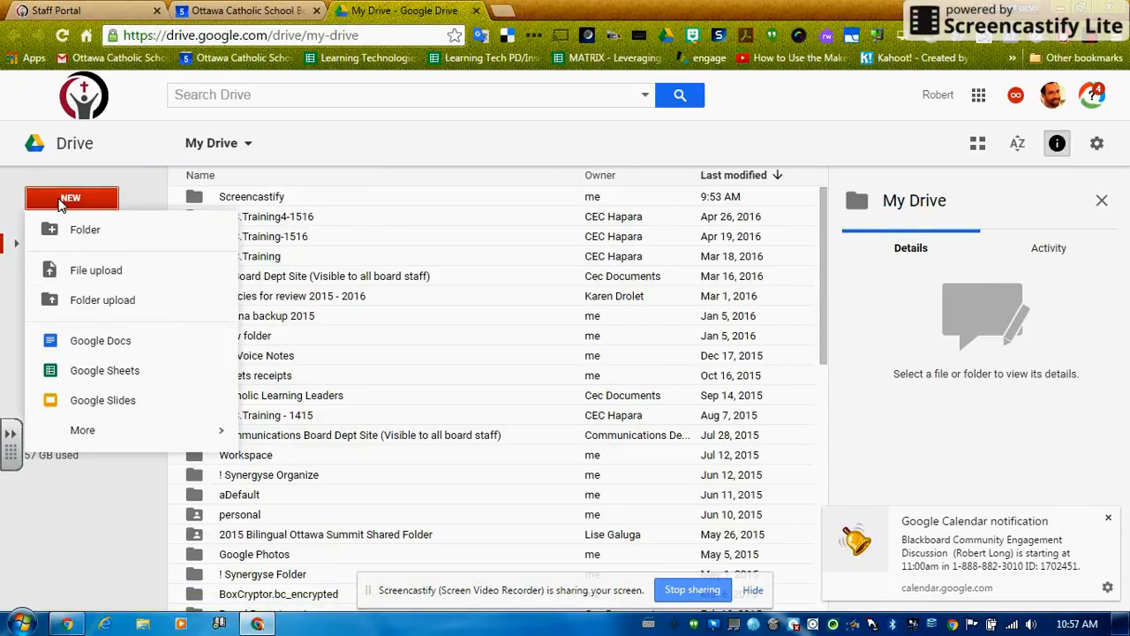
mouse_move(85, 230)
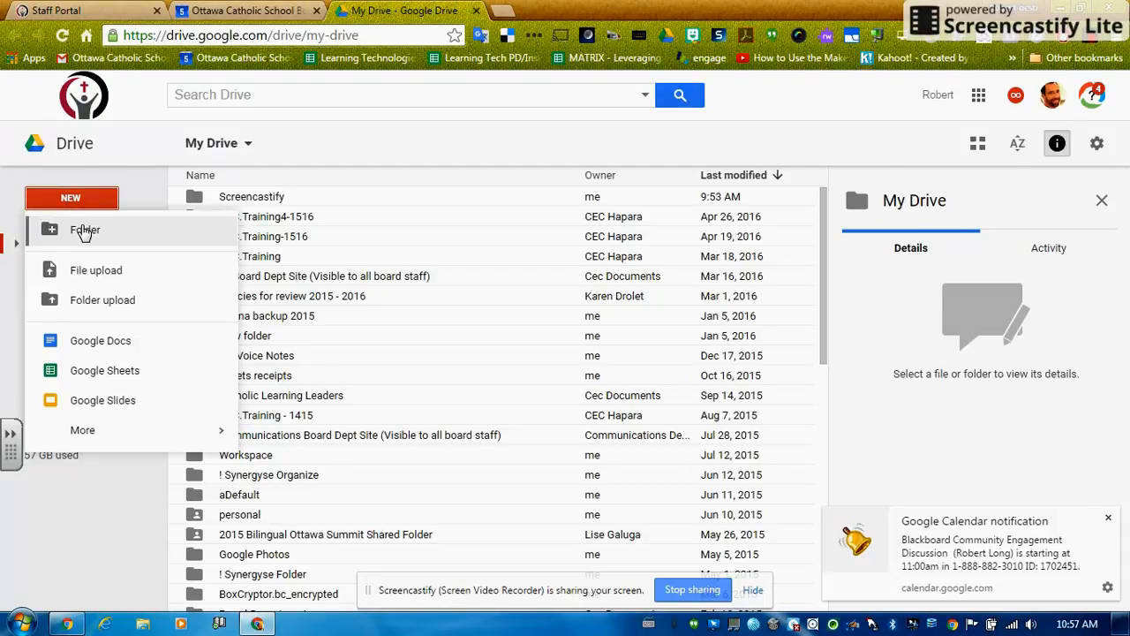
click(85, 230)
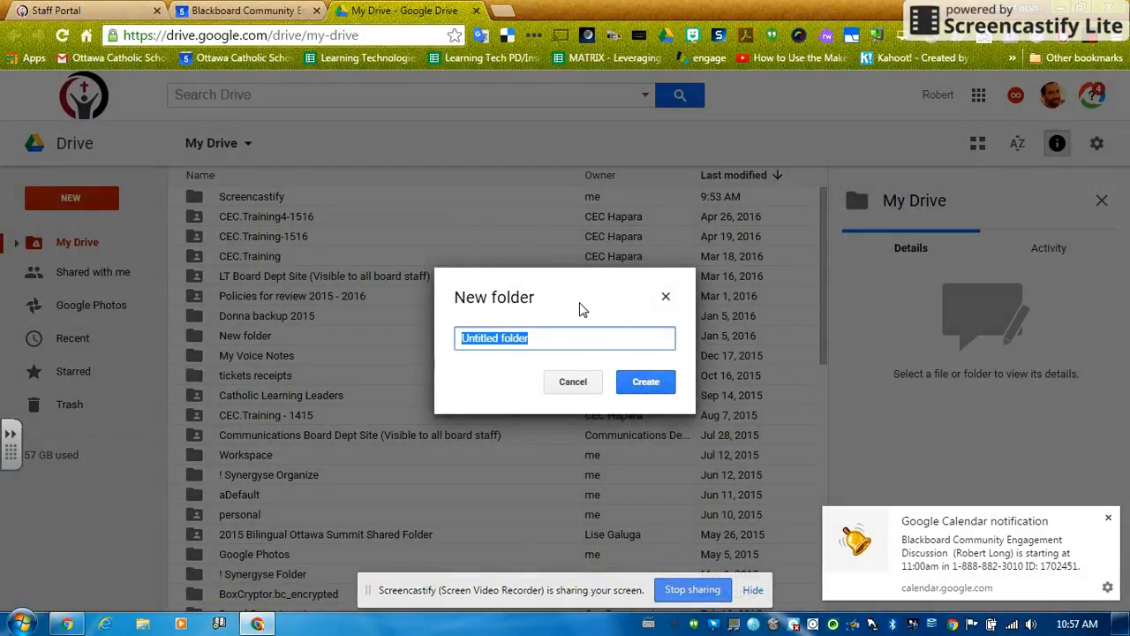
text(compute)
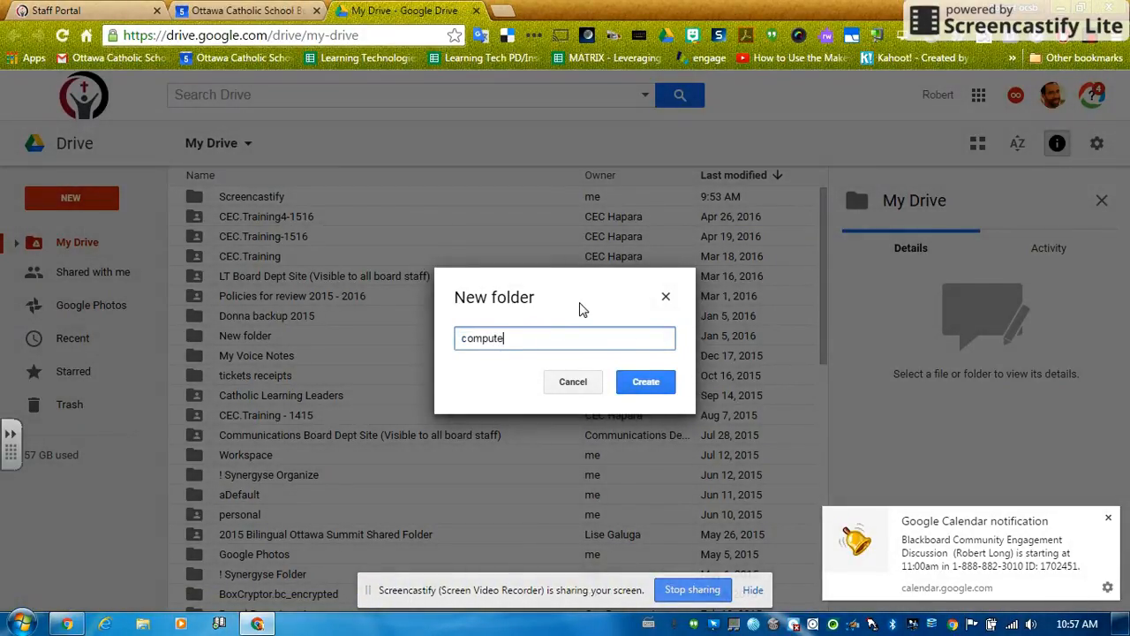
text(r backup)
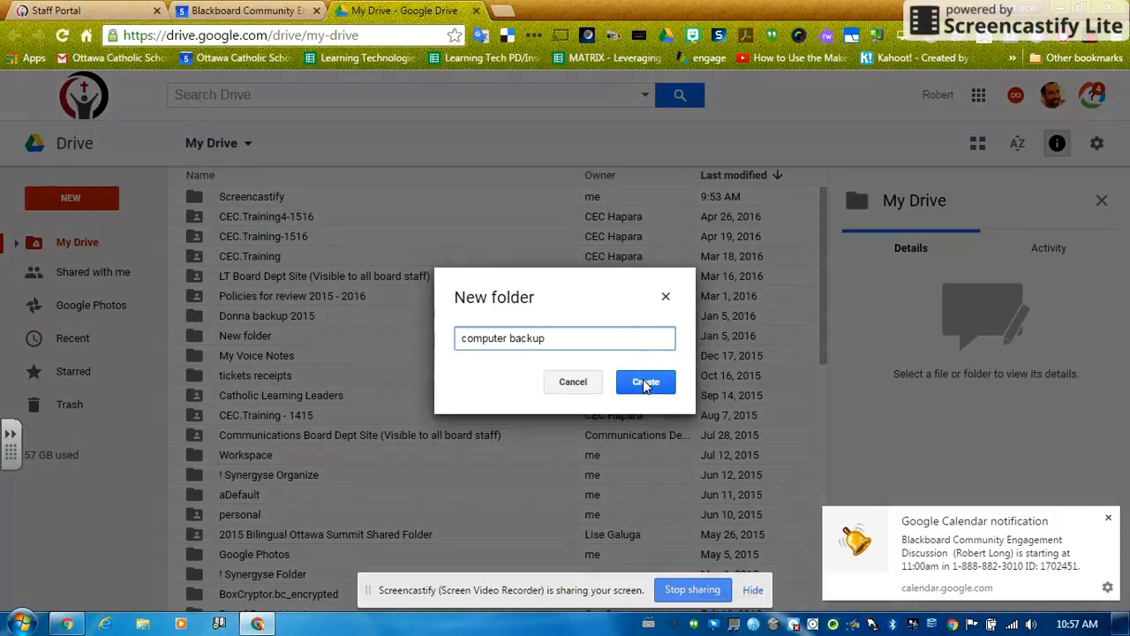
click(646, 382)
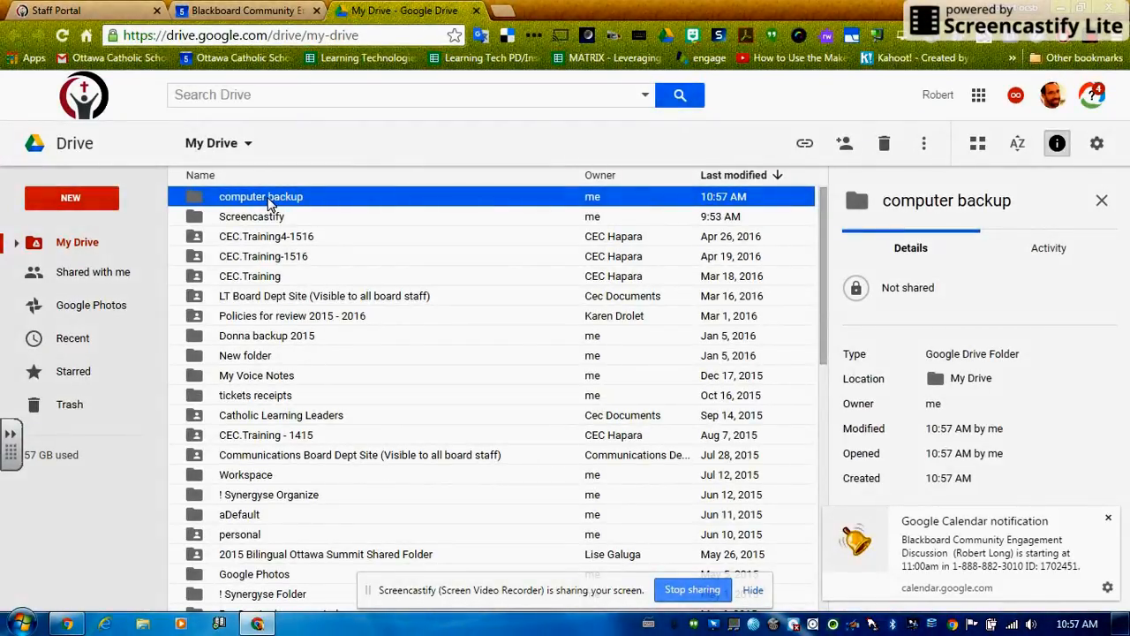
- Open the 'computer backup' folder in Drive
double_click(260, 196)
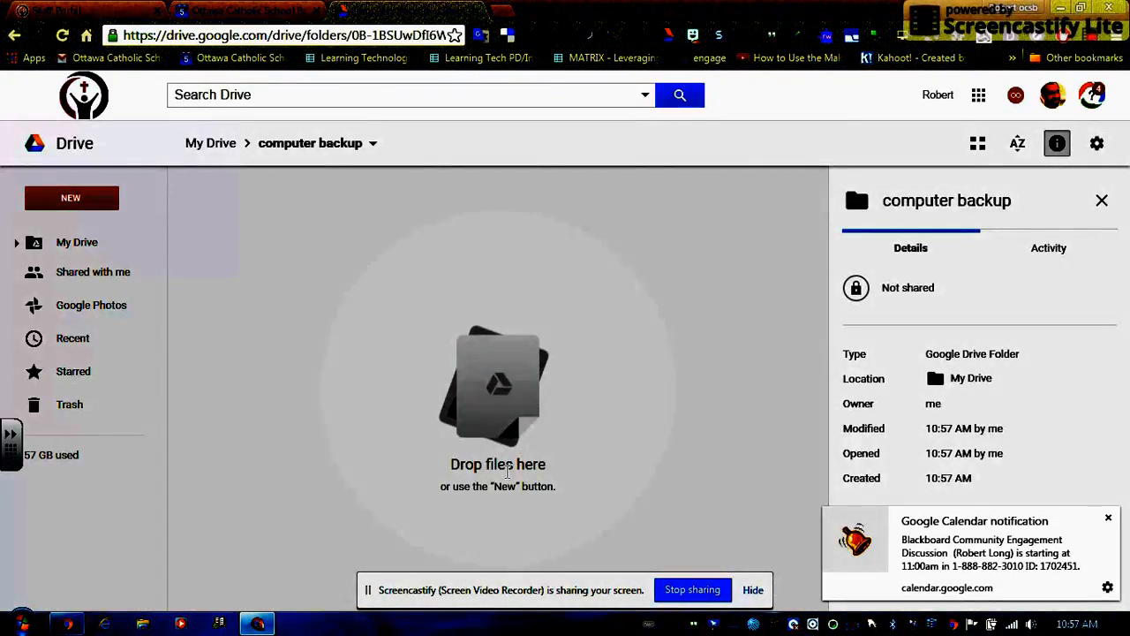
mouse_move(502, 486)
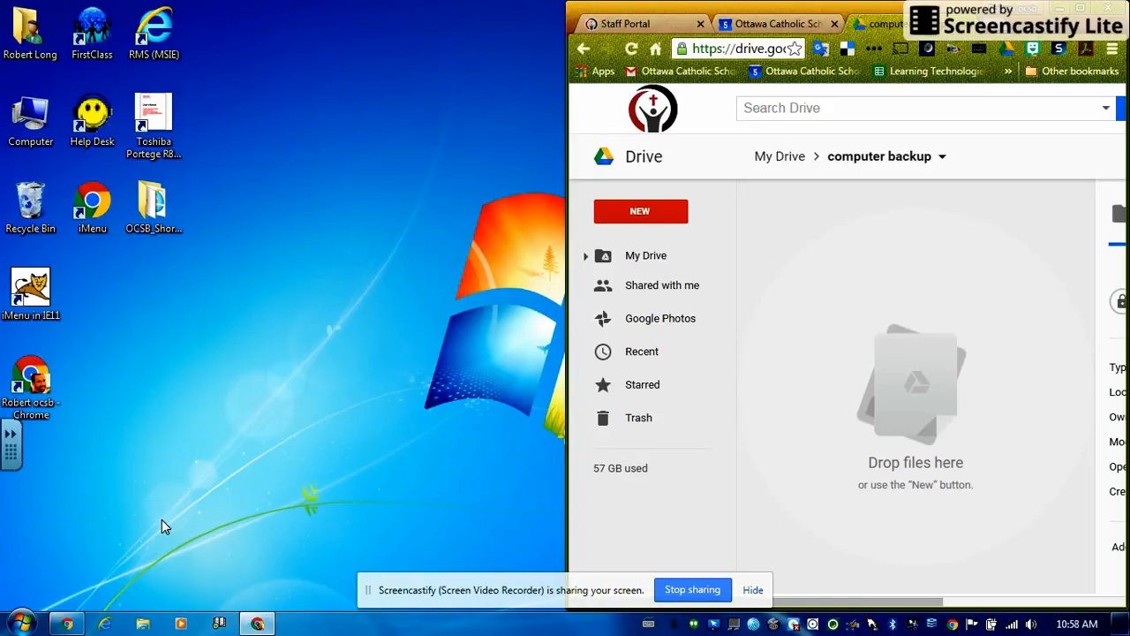
mouse_move(221, 551)
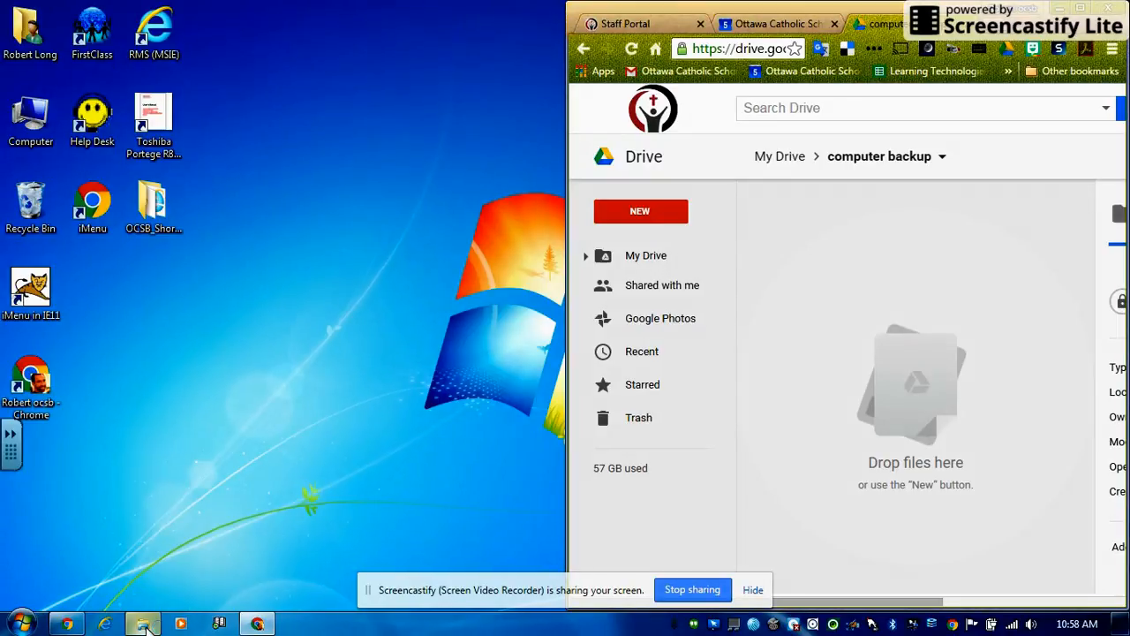
- Show the Documents library in a Windows Explorer window beside the browser
click(143, 624)
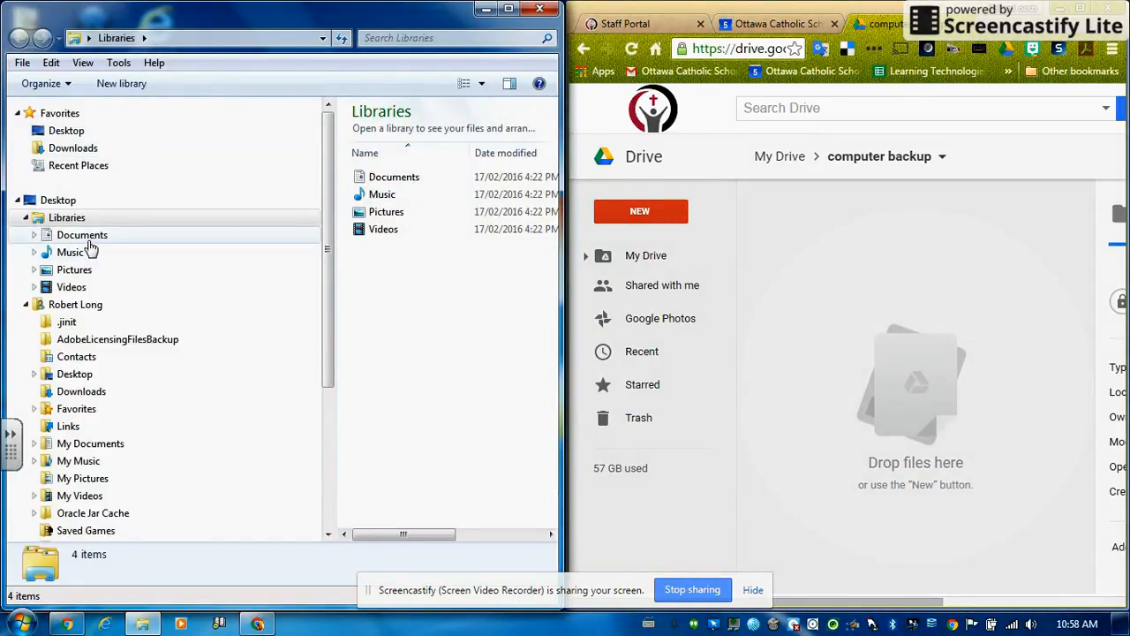
click(82, 234)
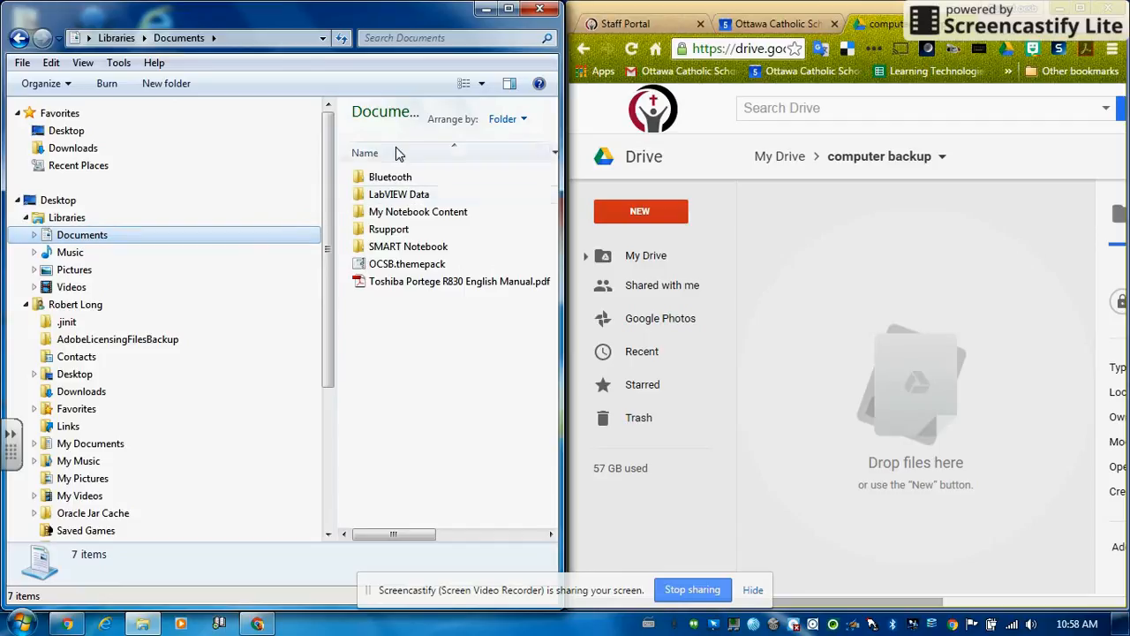
mouse_move(409, 335)
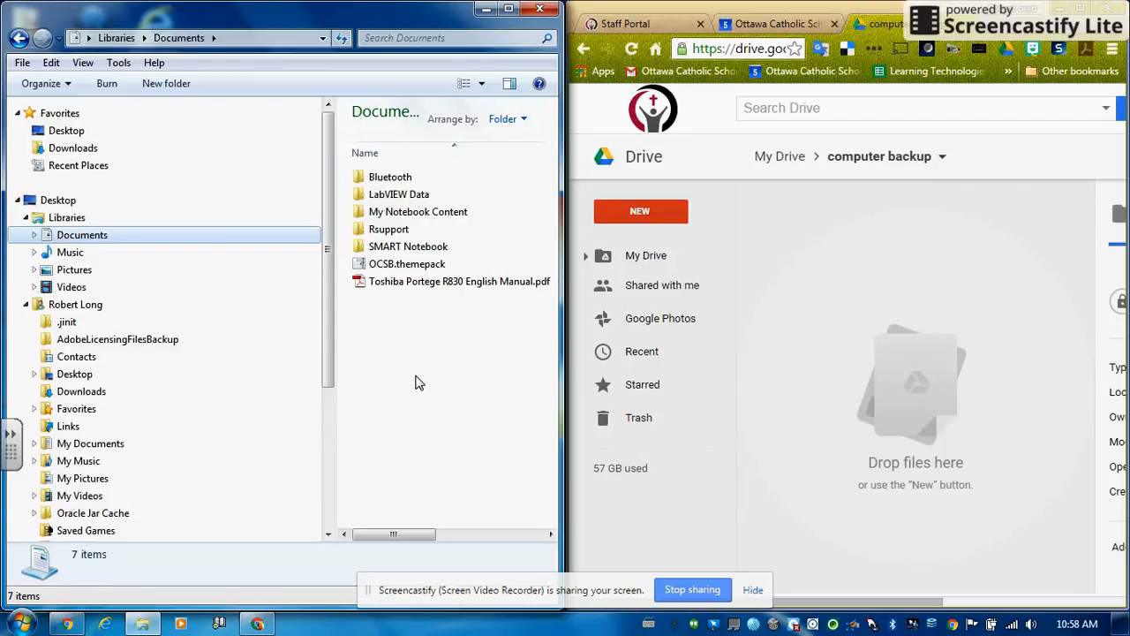
mouse_move(394, 174)
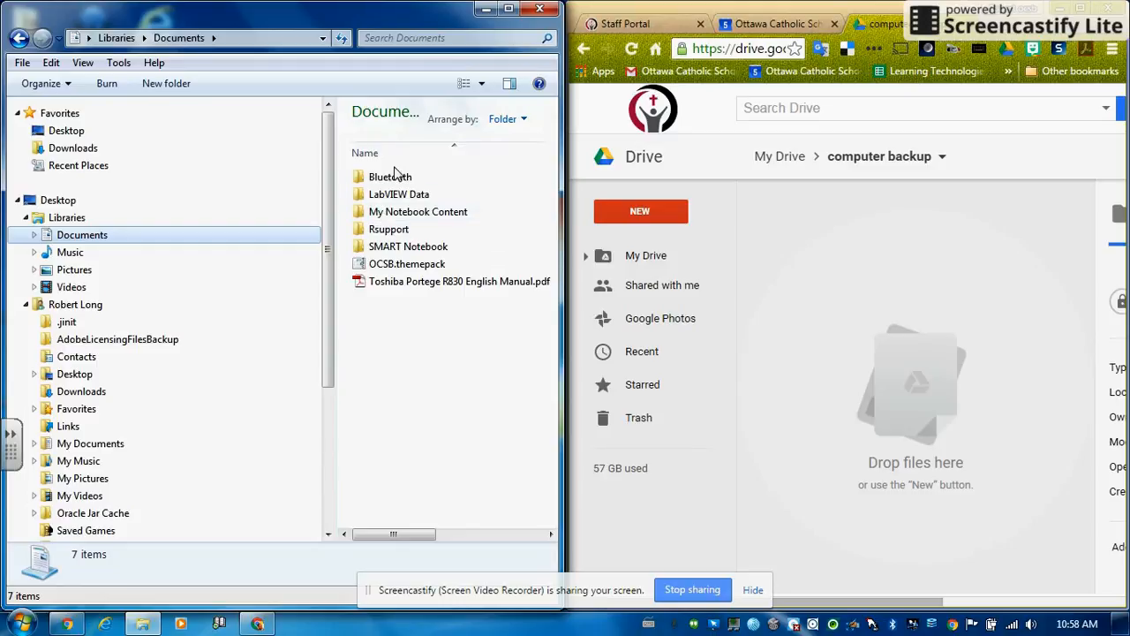
mouse_move(390, 176)
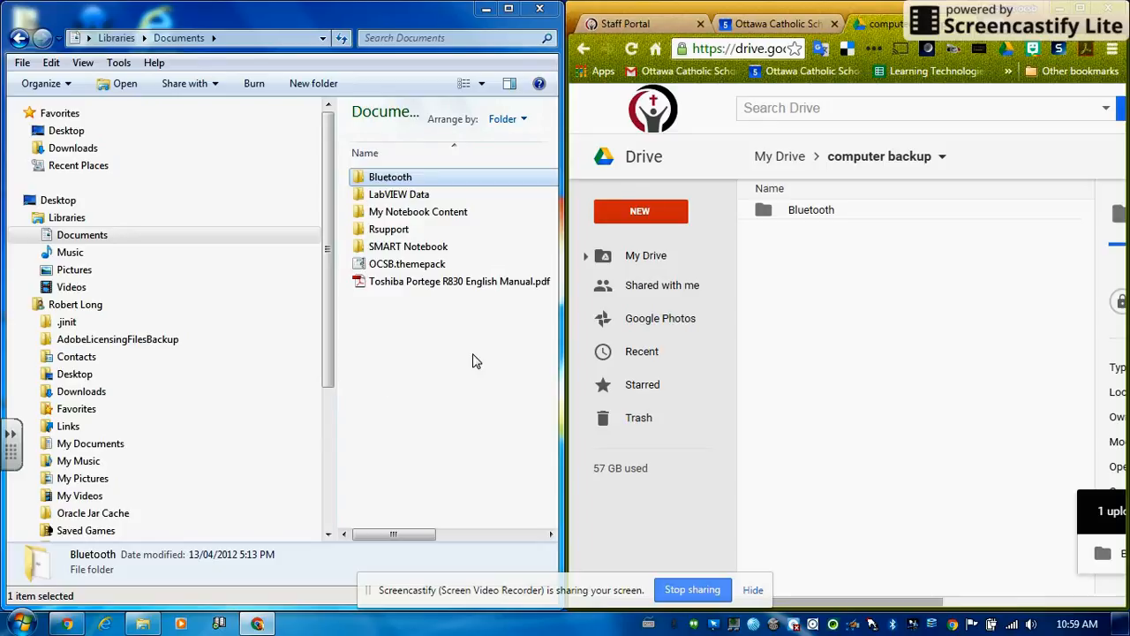
mouse_move(399, 193)
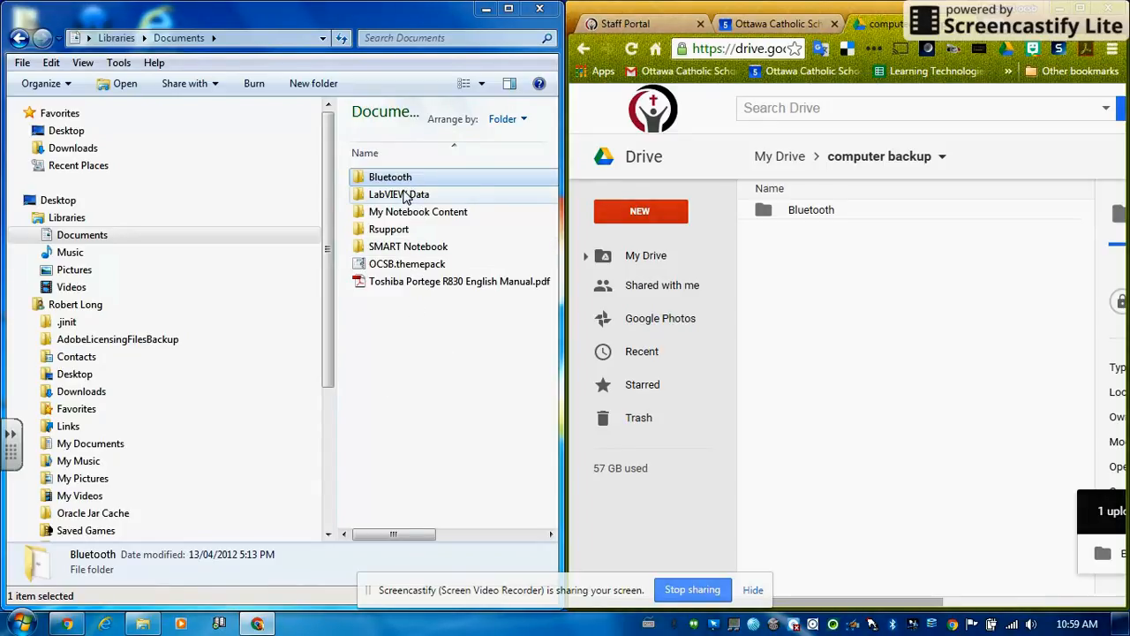
- Select every Documents item and drag them into the Drive 'computer backup' folder
click(419, 353)
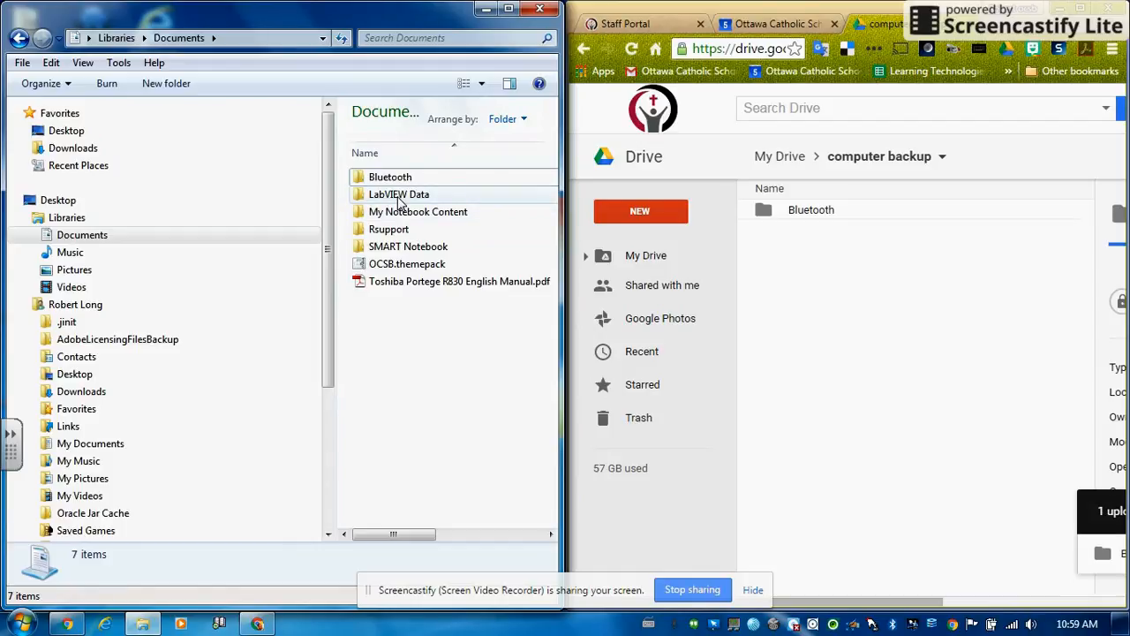
mouse_move(411, 371)
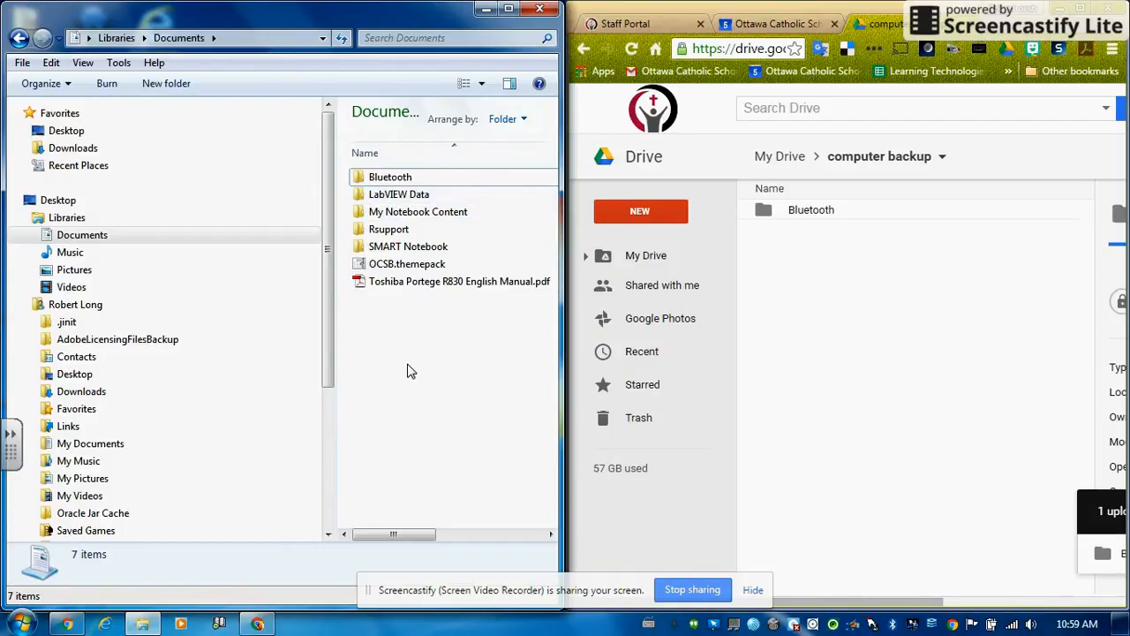
key(ctrl+a)
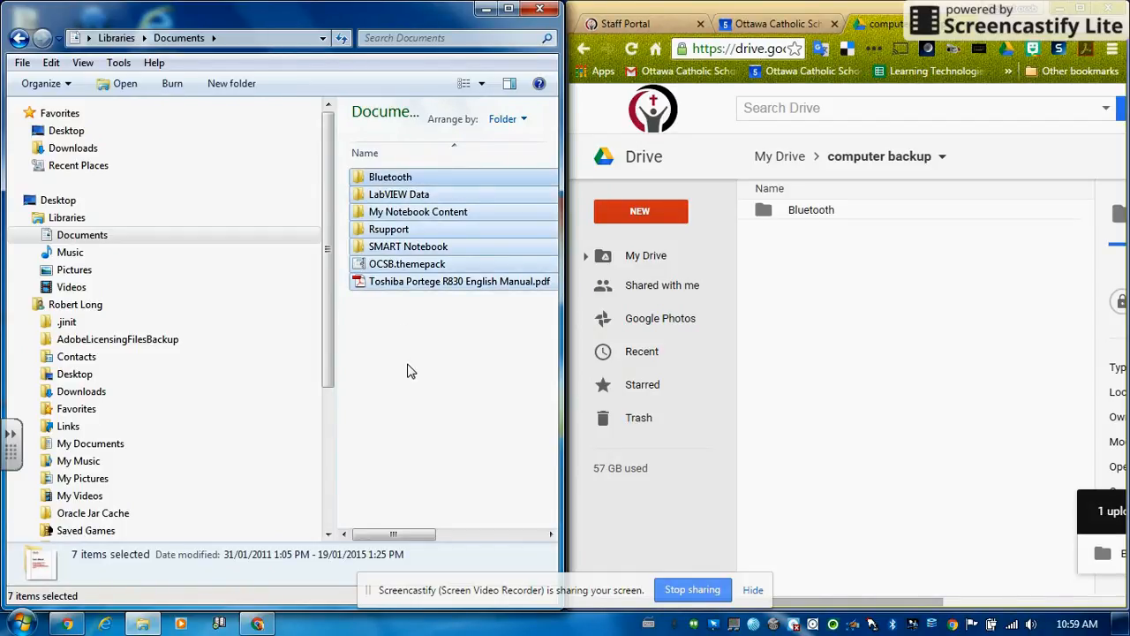
click(410, 371)
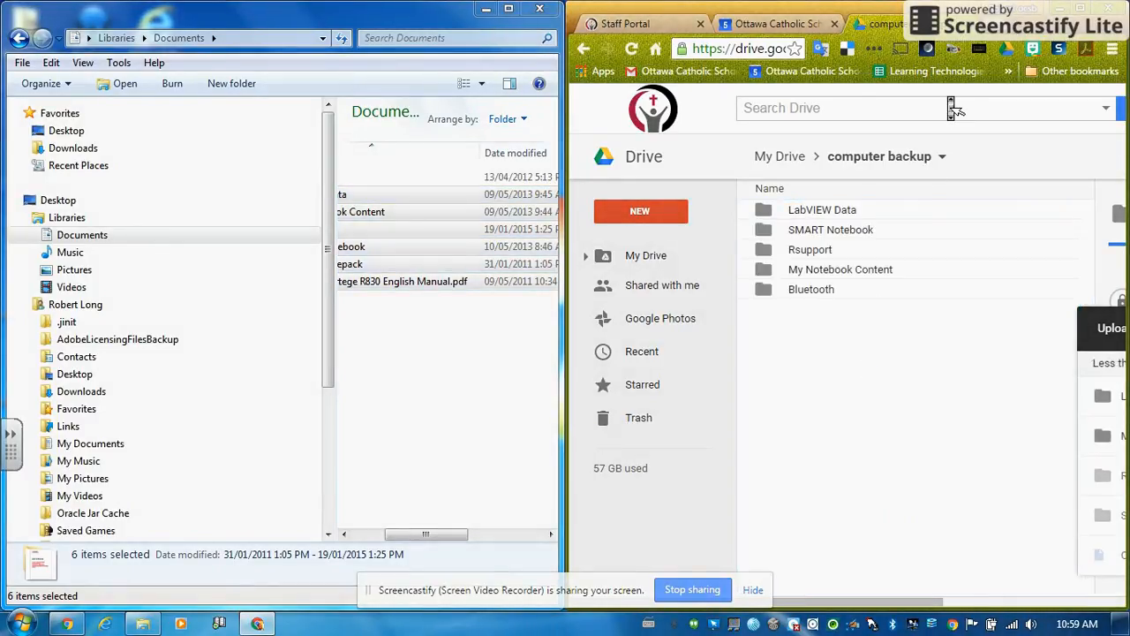
click(509, 9)
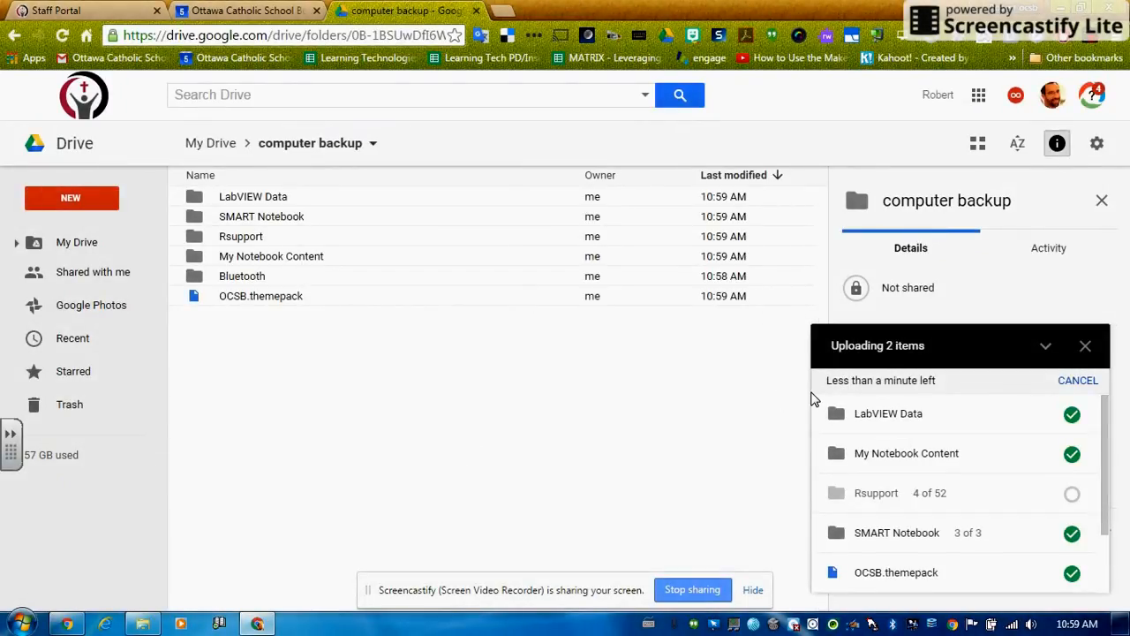
mouse_move(986, 366)
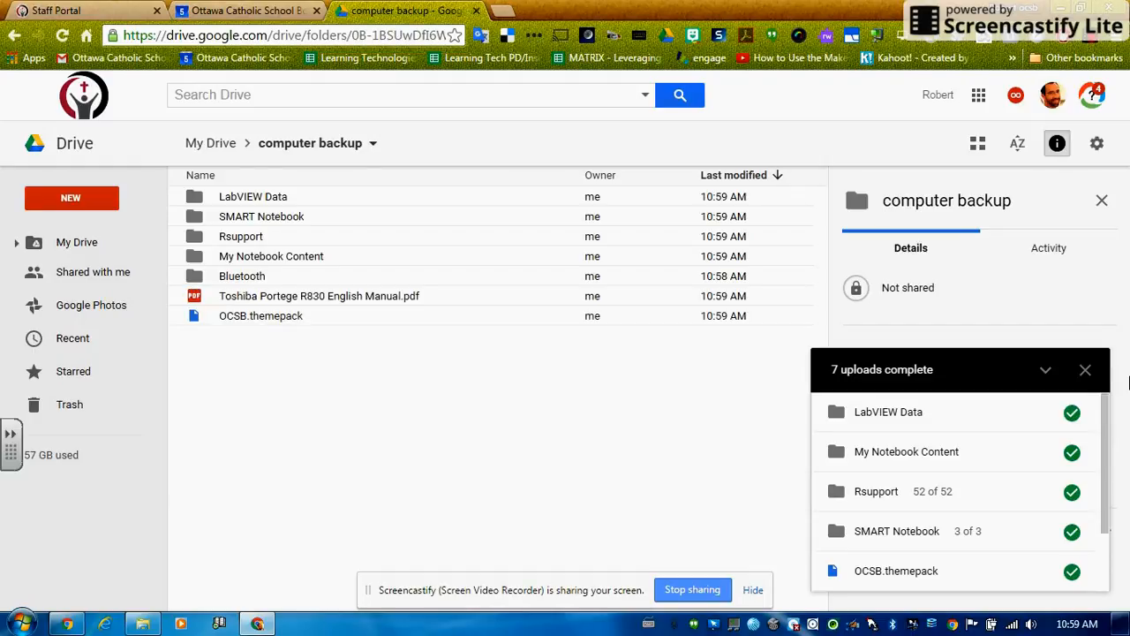
- Check the upload panel until all seven Documents items show as uploaded
scroll(down, 3)
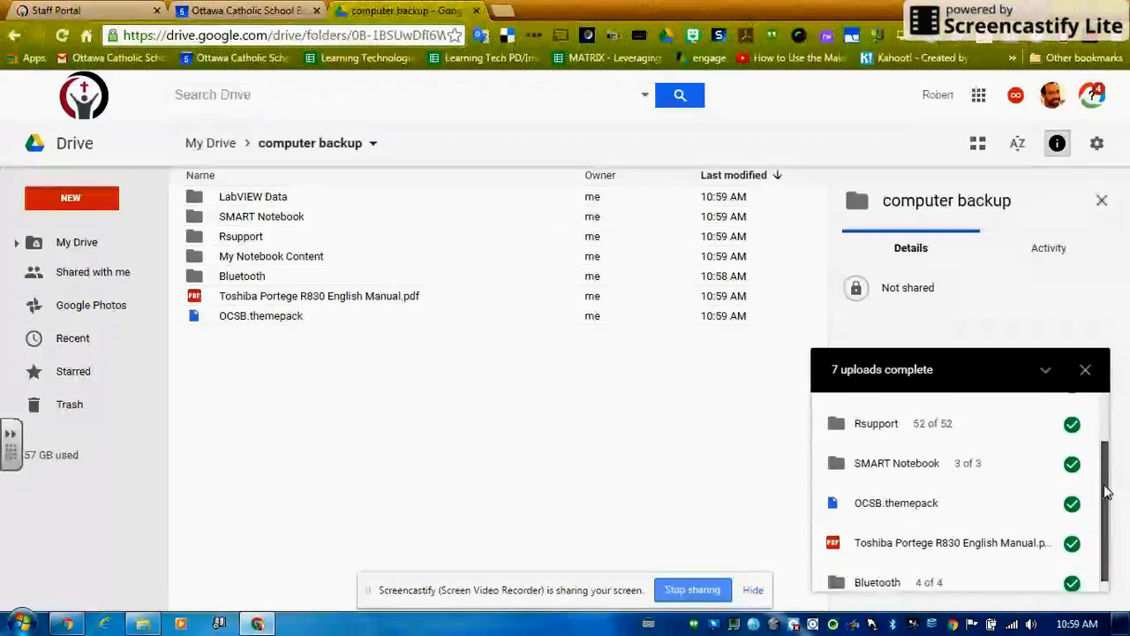
scroll(up, 3)
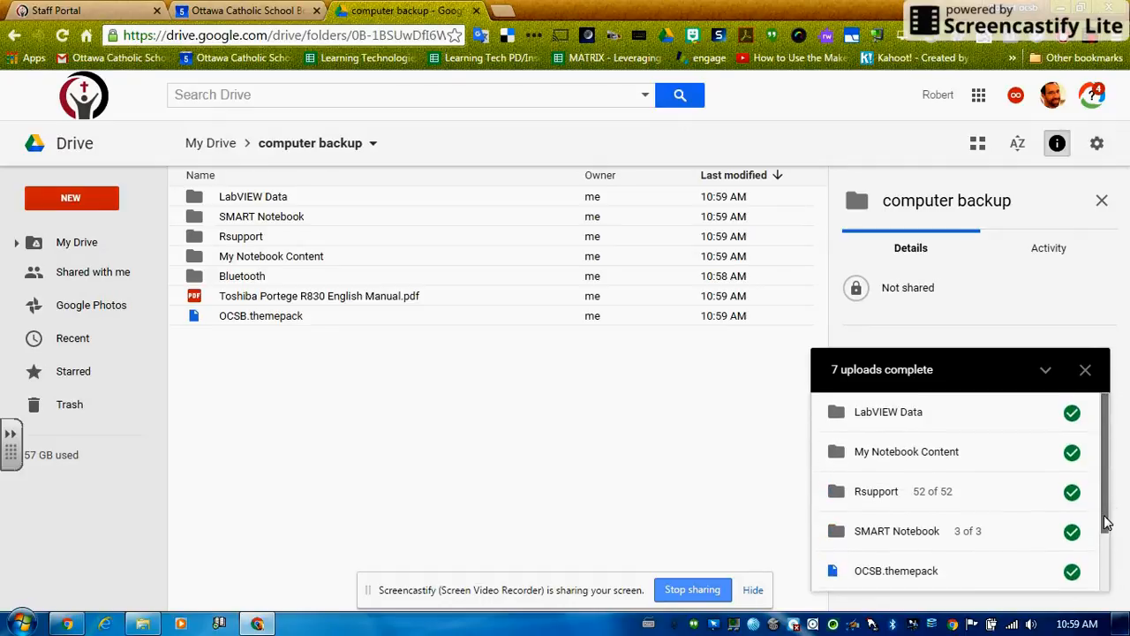
mouse_move(1051, 340)
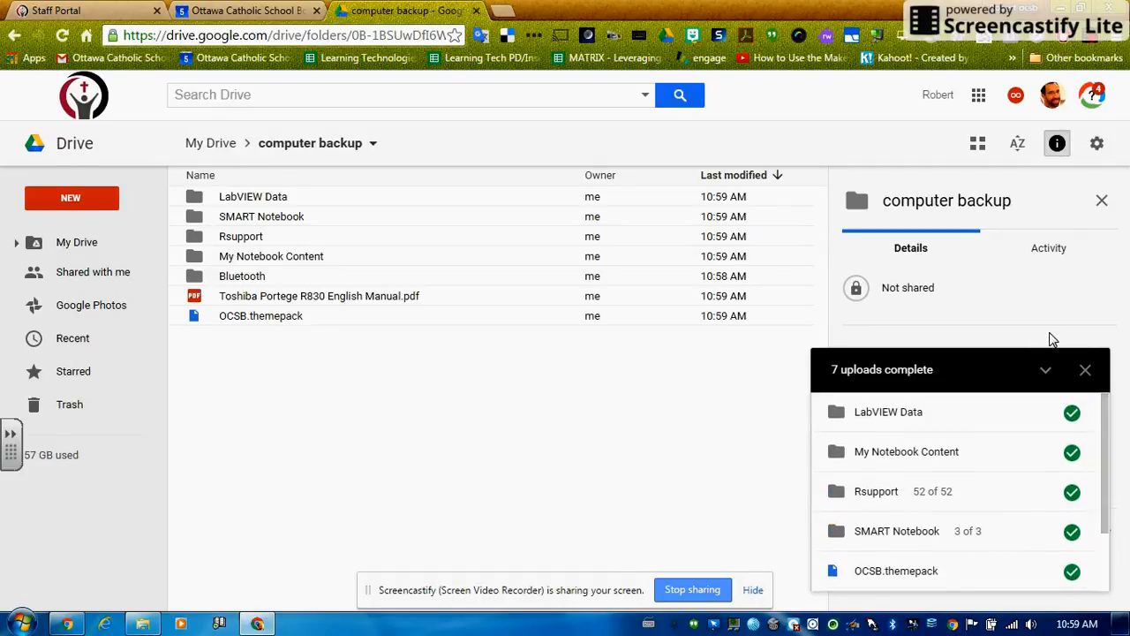
click(1085, 370)
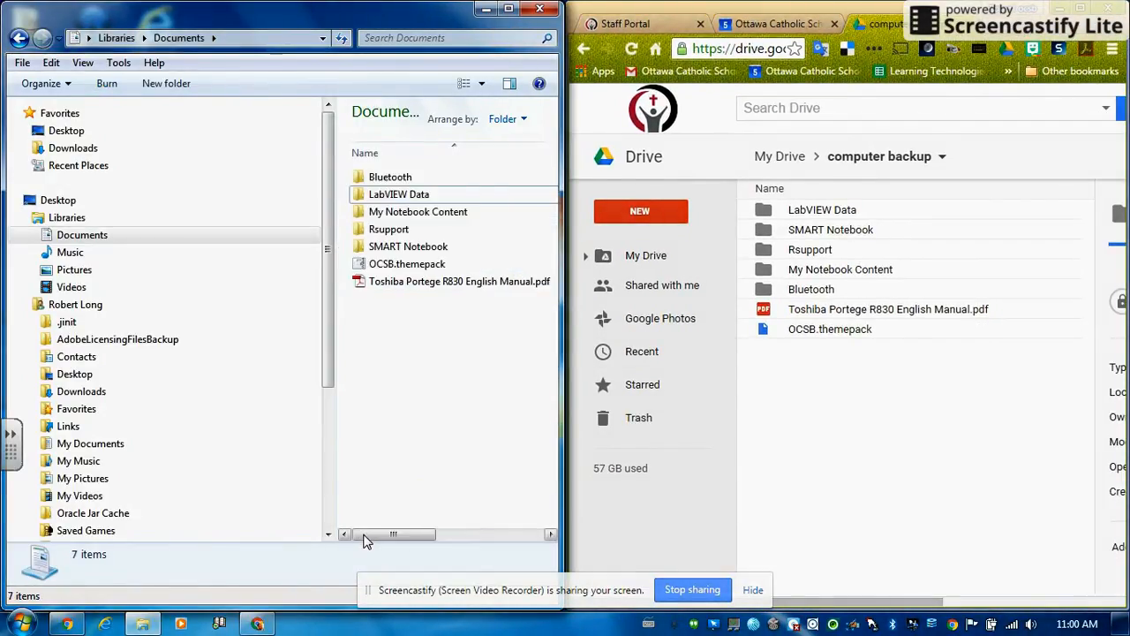
mouse_move(404, 366)
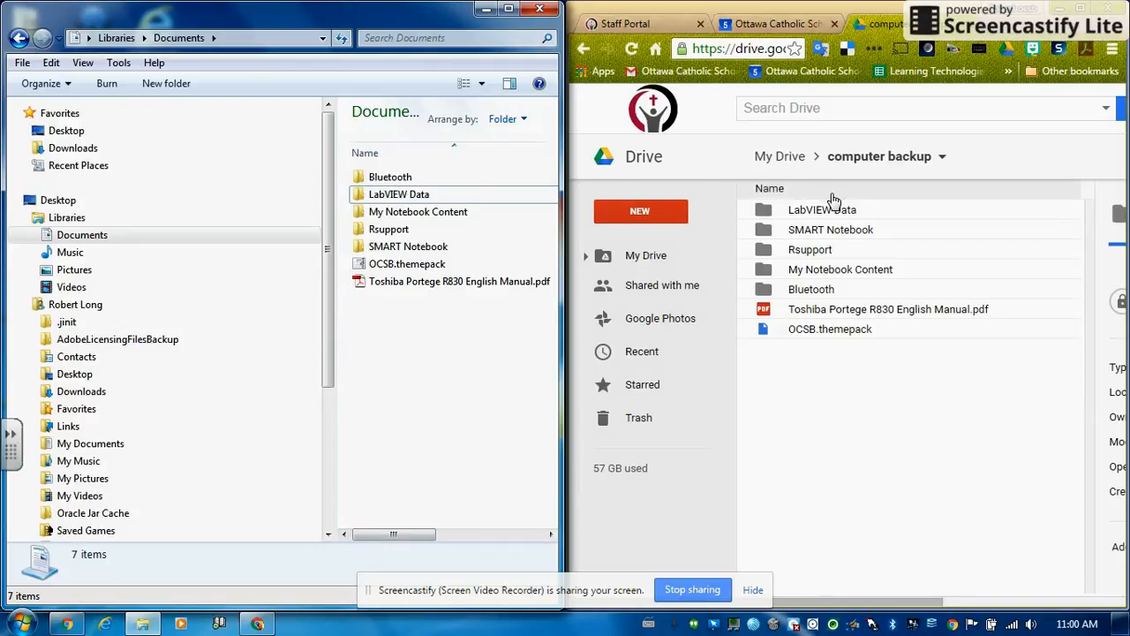
mouse_move(836, 387)
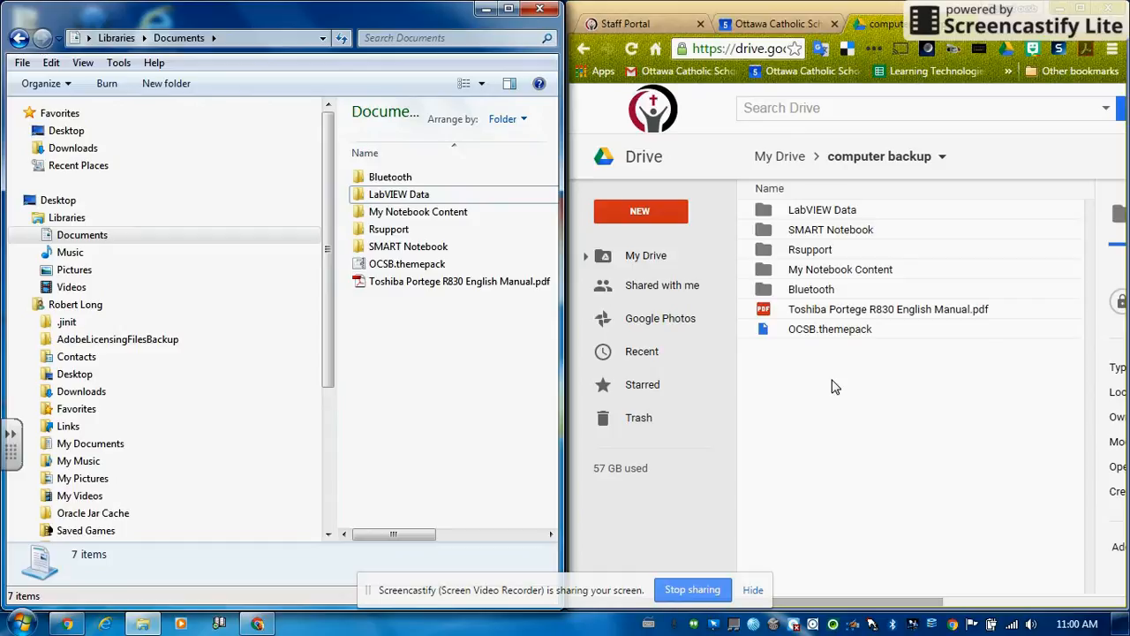
mouse_move(808, 332)
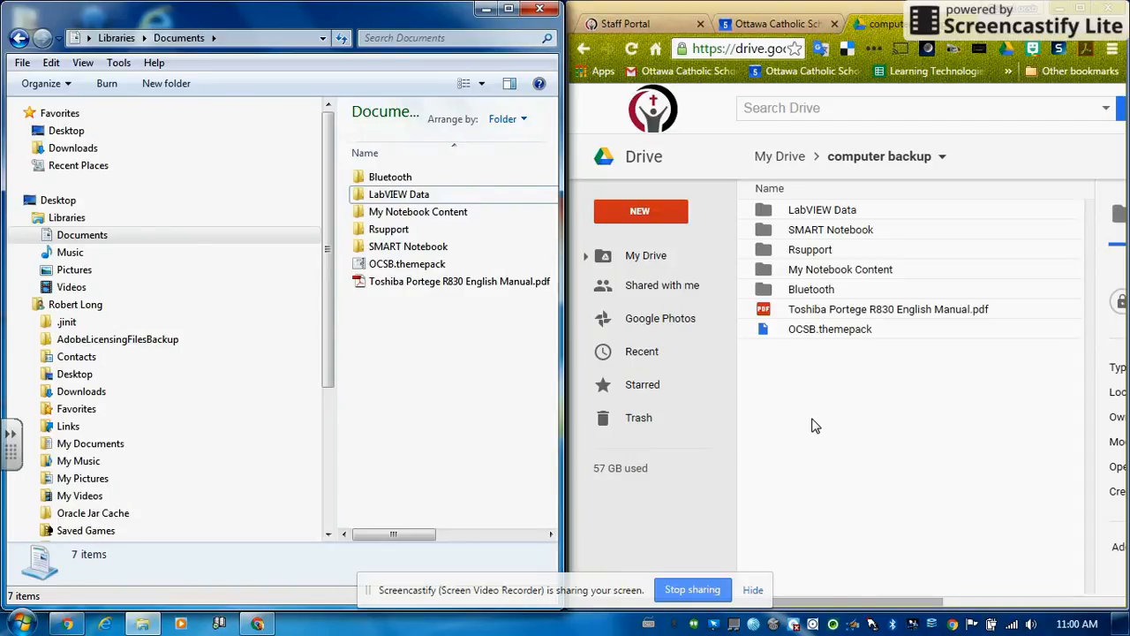
mouse_move(693, 589)
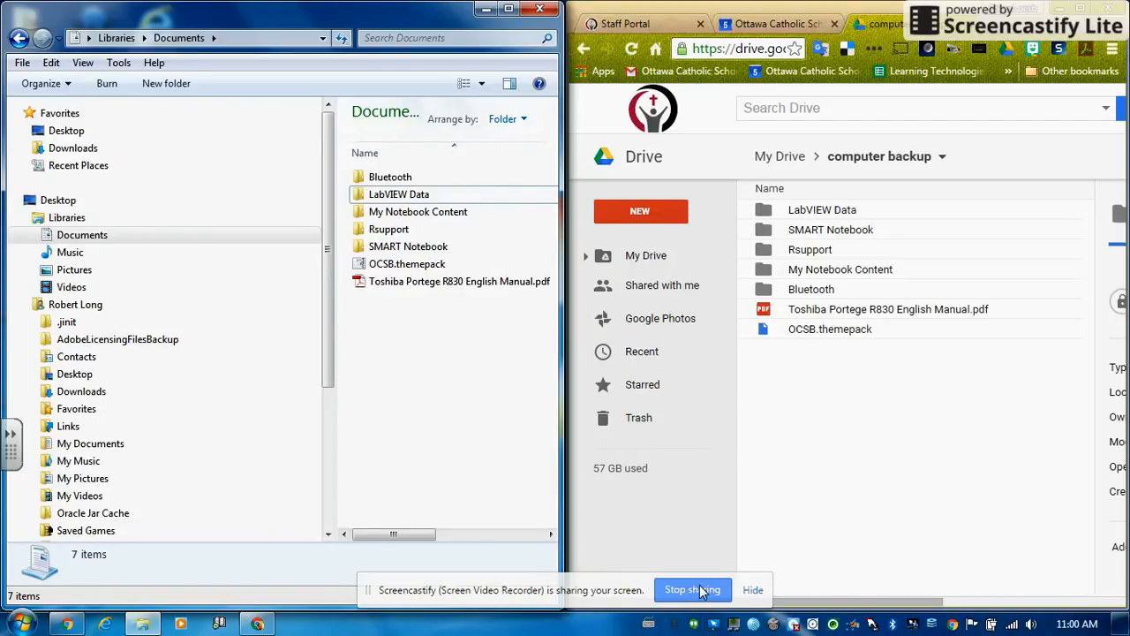